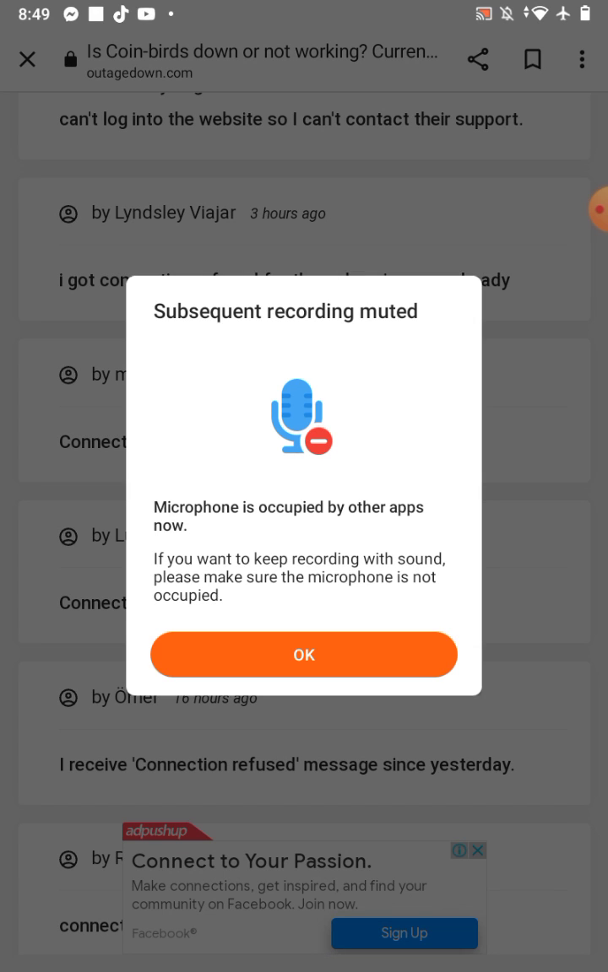
Dismiss the recorder notice and scroll down to the Recent Outage Reports of 'Connection refused' complaints.
click(303, 654)
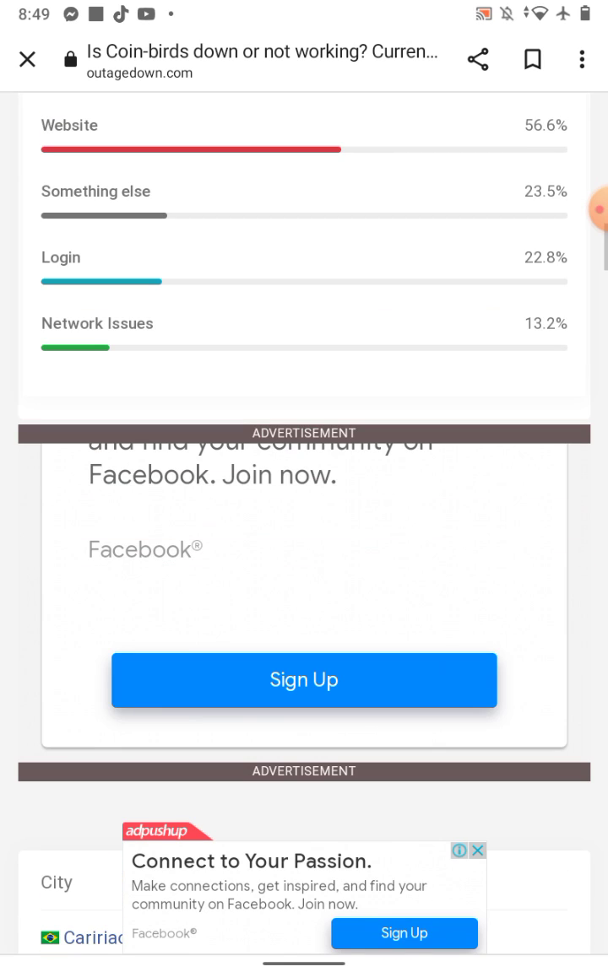
scroll(down, 3)
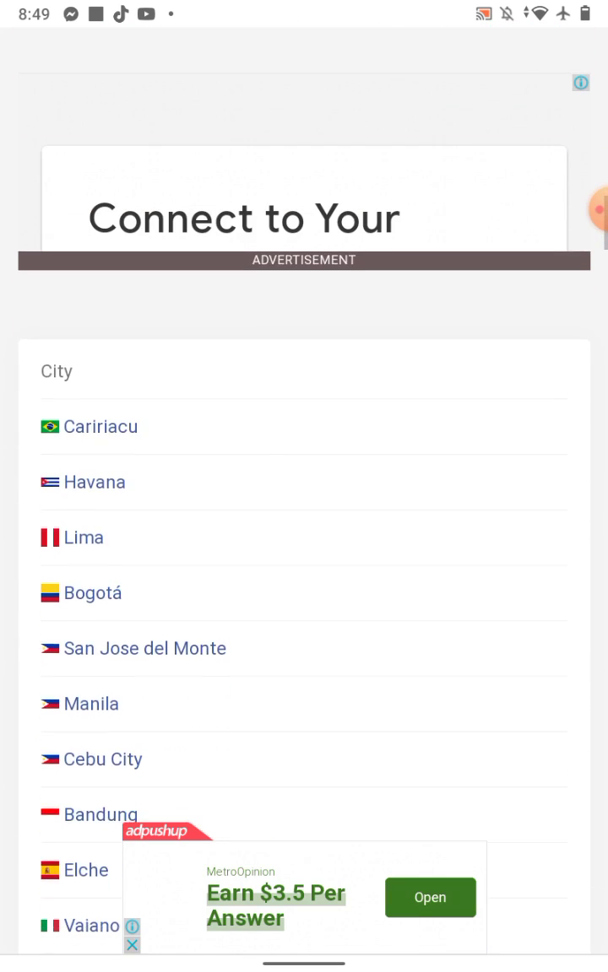
scroll(down, 3)
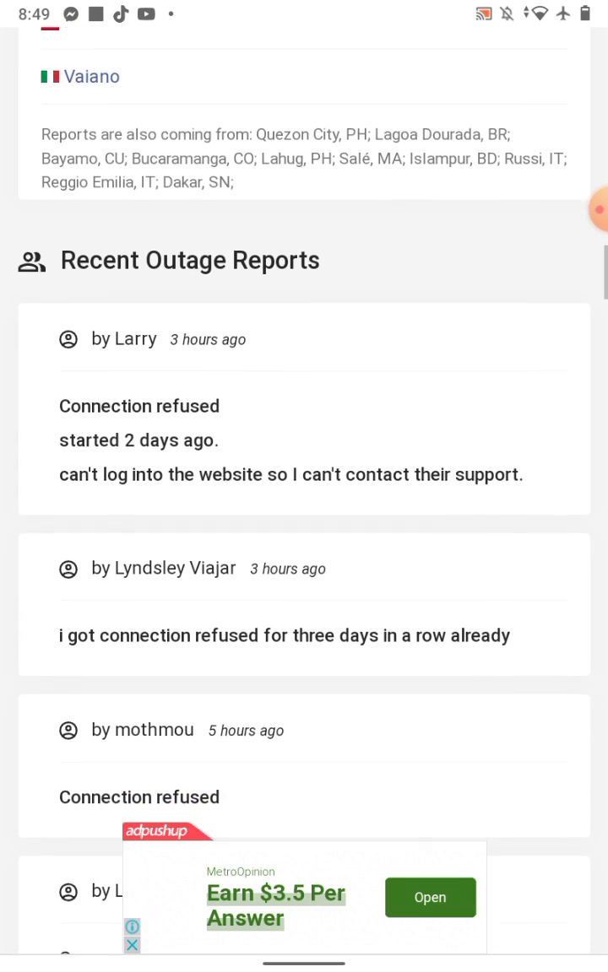
scroll(down, 3)
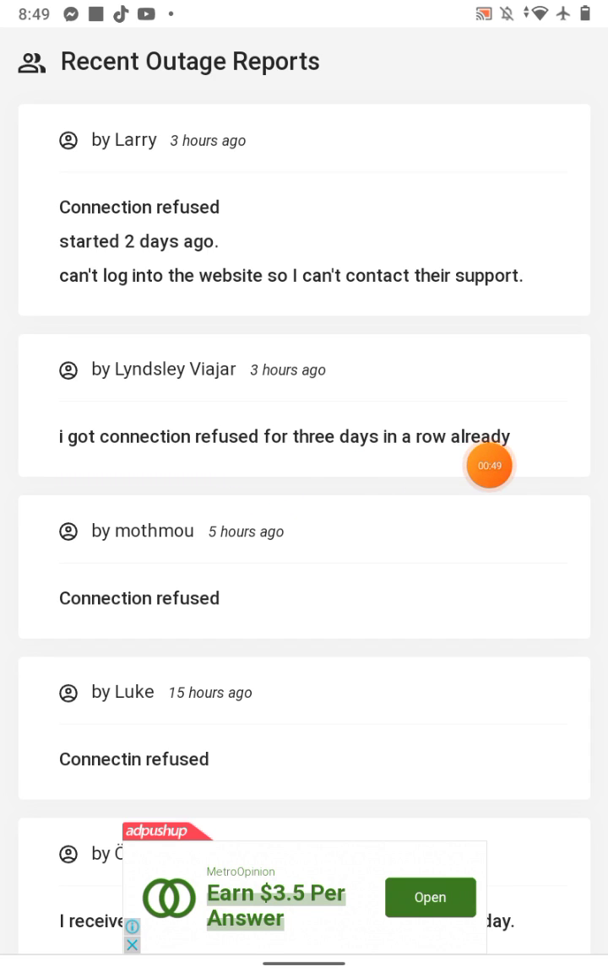
Scroll down through the Recent Outage Reports list of longer user complaints.
scroll(down, 3)
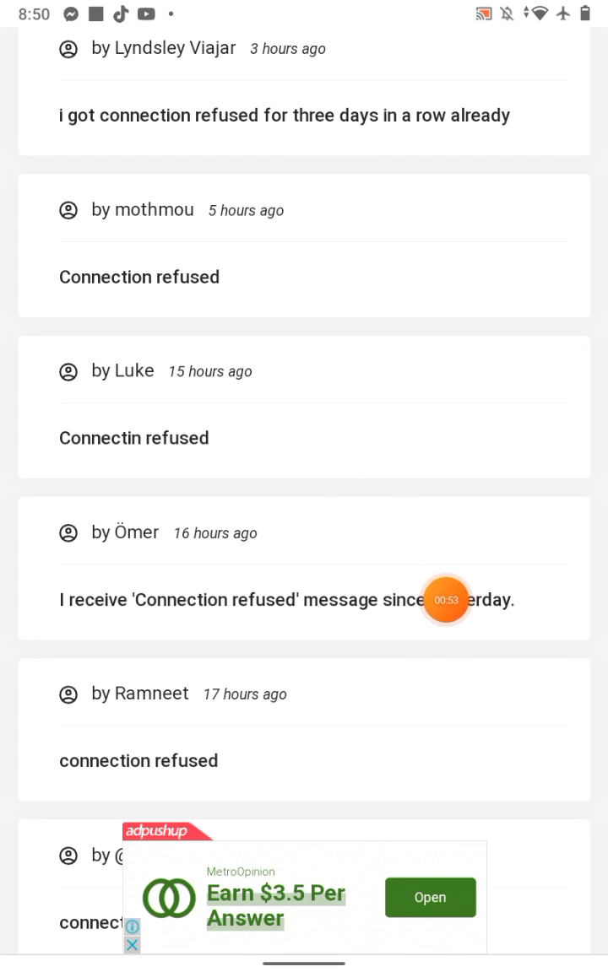
scroll(down, 3)
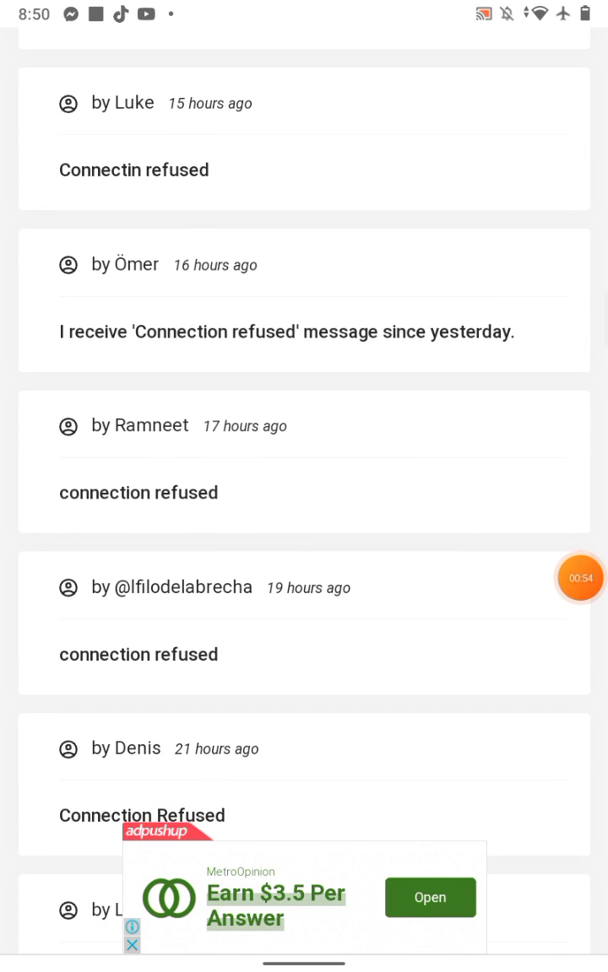
scroll(down, 3)
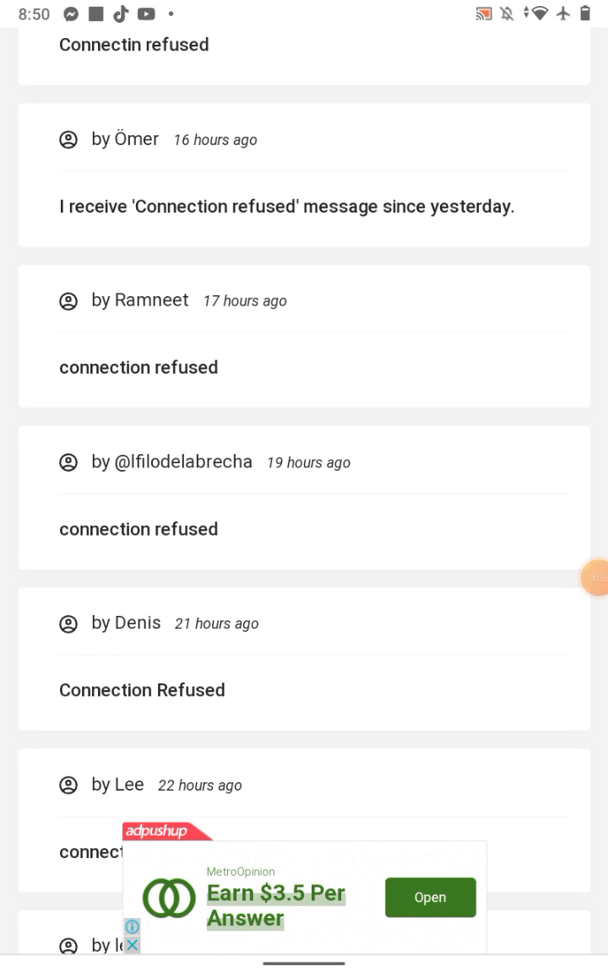
scroll(down, 3)
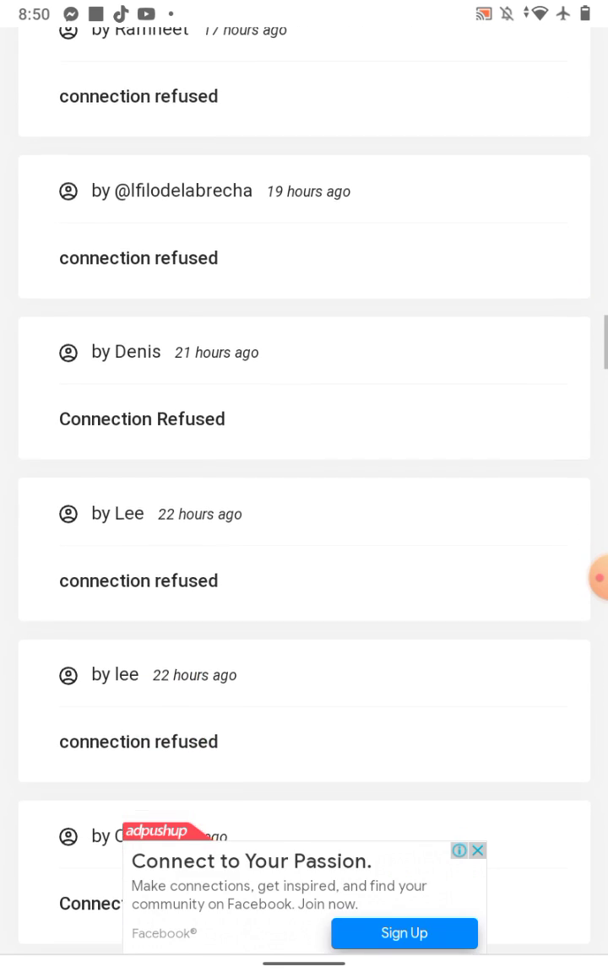
scroll(down, 3)
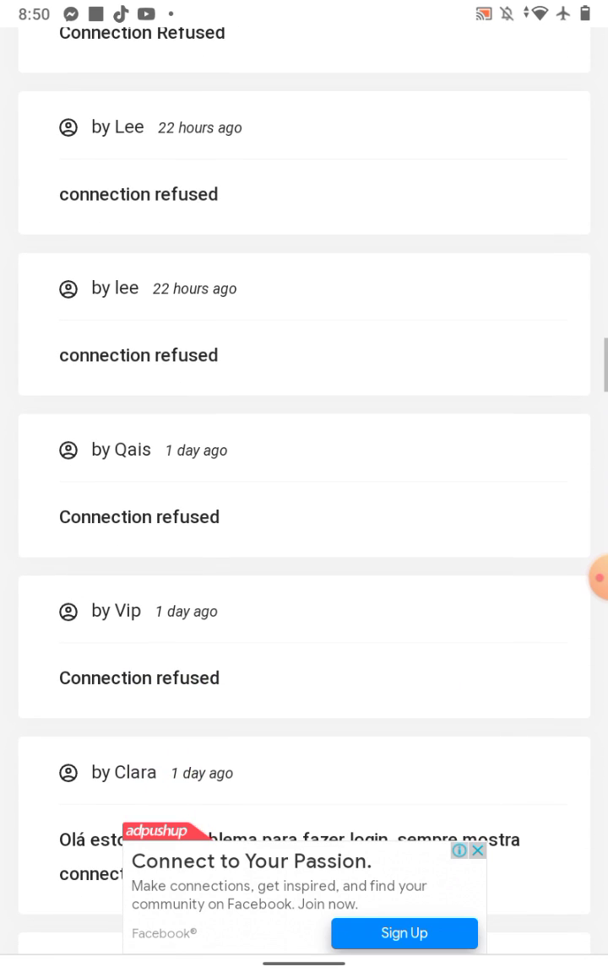
scroll(down, 3)
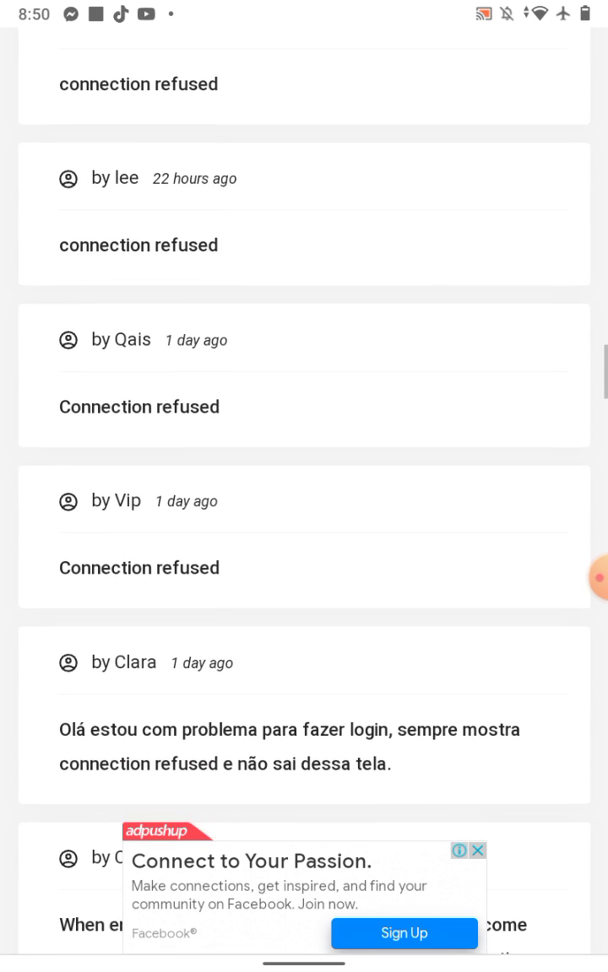
Continue to the day-old reports with the Portuguese login complaint and blank-page complaint.
scroll(down, 3)
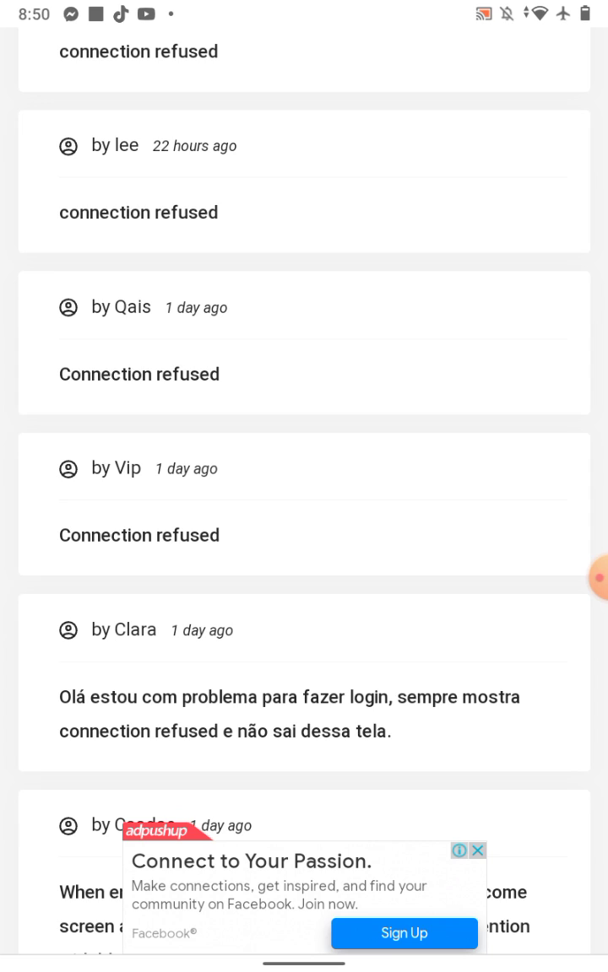
scroll(down, 3)
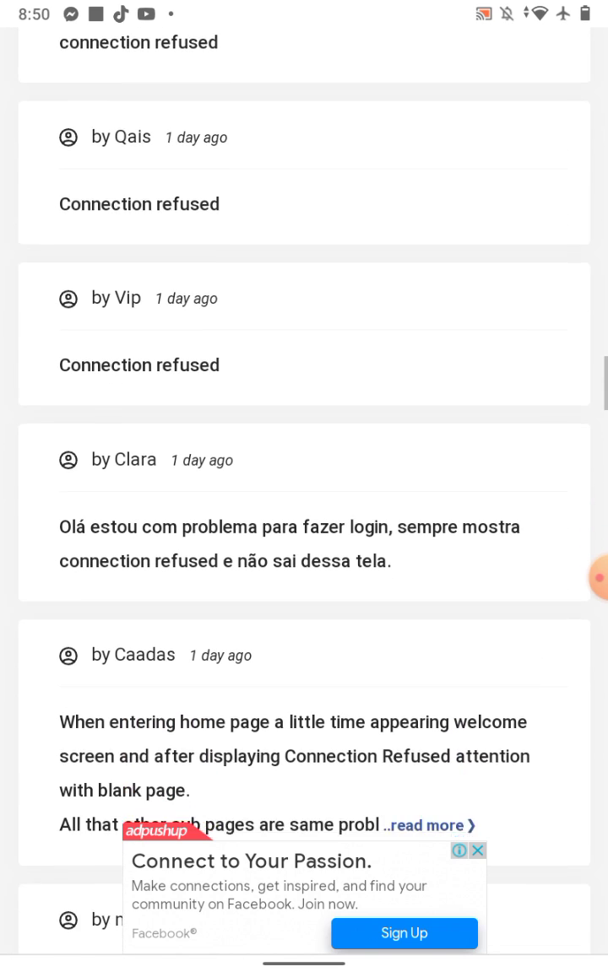
scroll(down, 3)
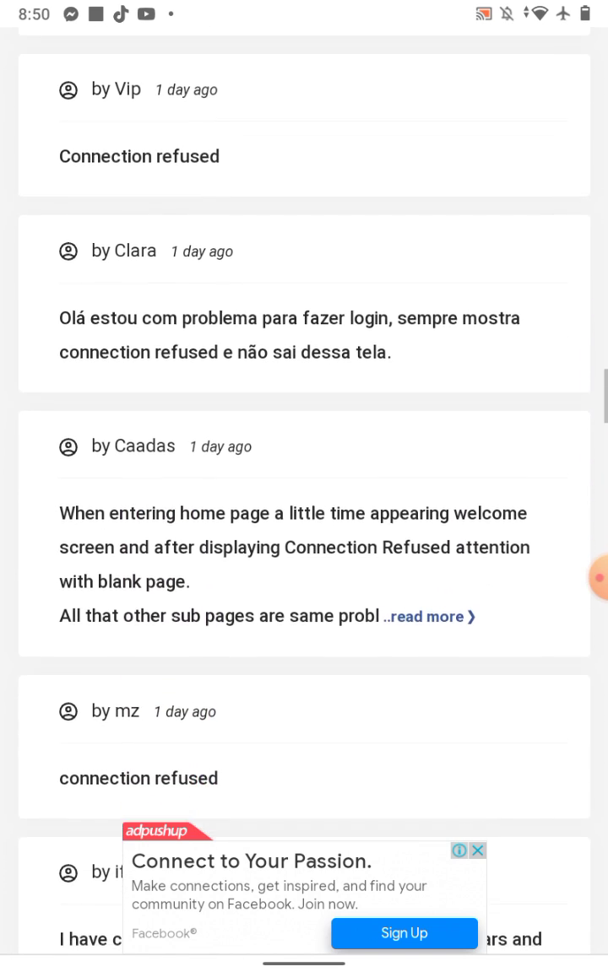
scroll(down, 3)
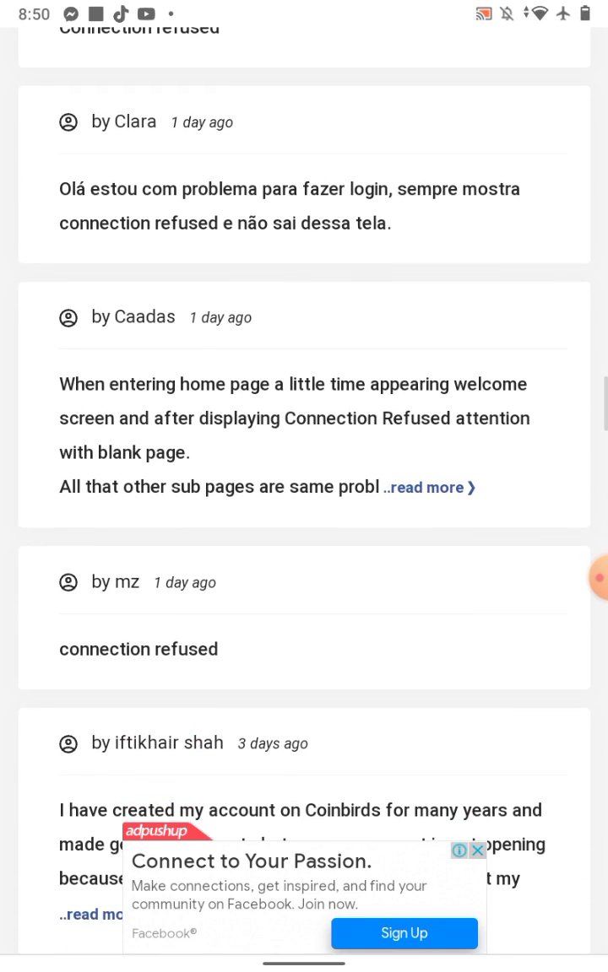
scroll(down, 3)
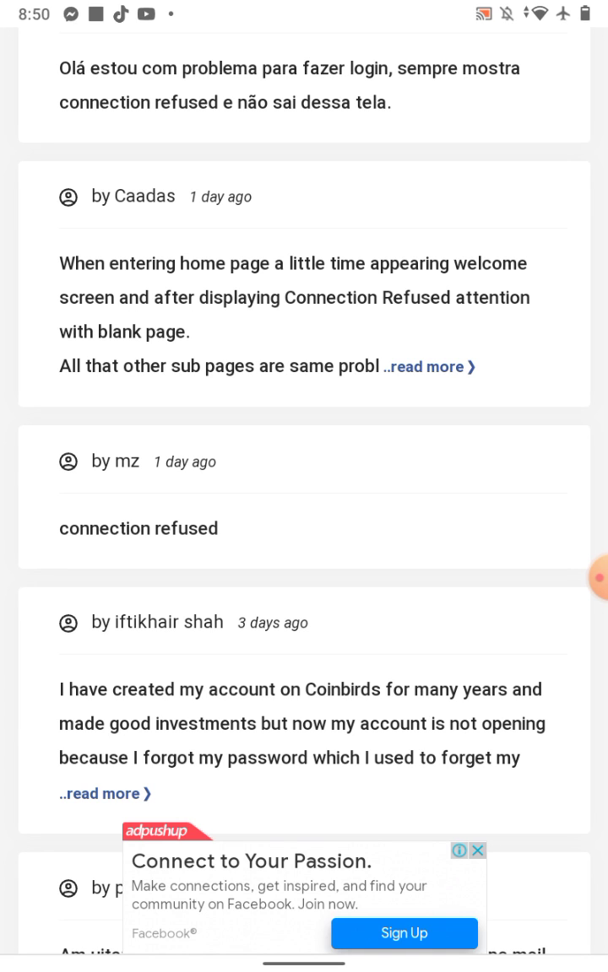
scroll(down, 3)
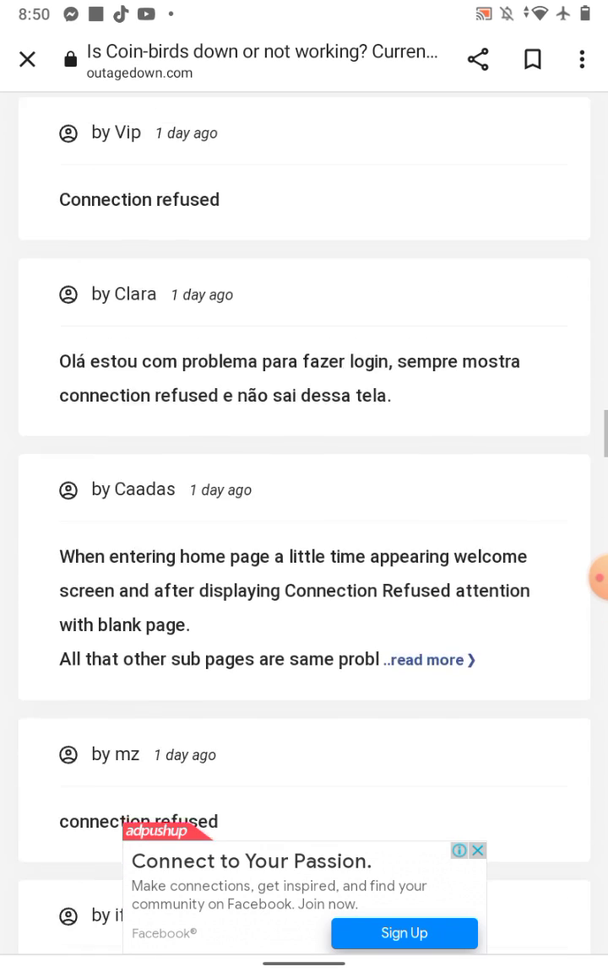
Scroll back up to the coin-birds.com 24-hour problems chart peaking at 13 reports at 19:00.
scroll(up, 3)
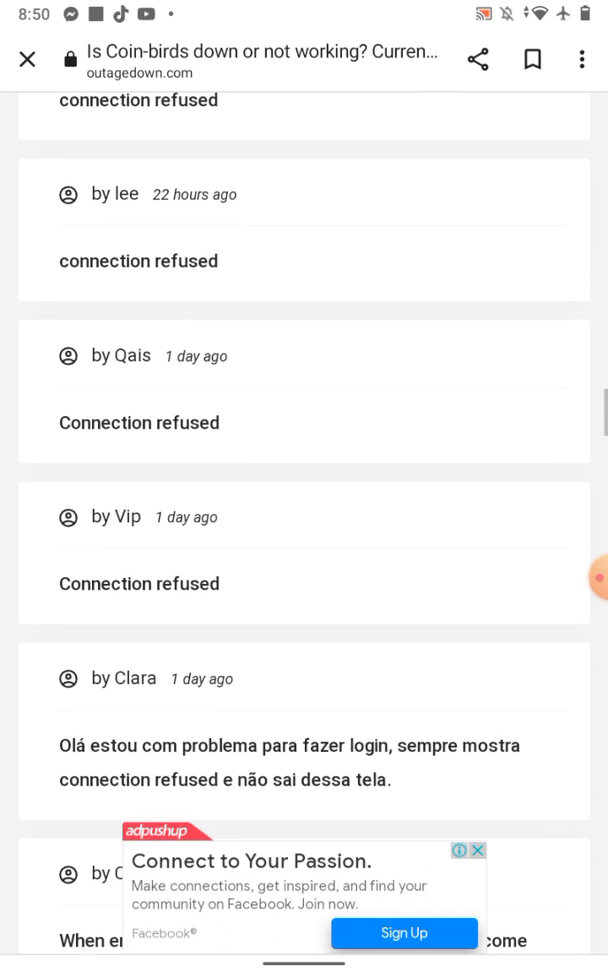
scroll(down, 3)
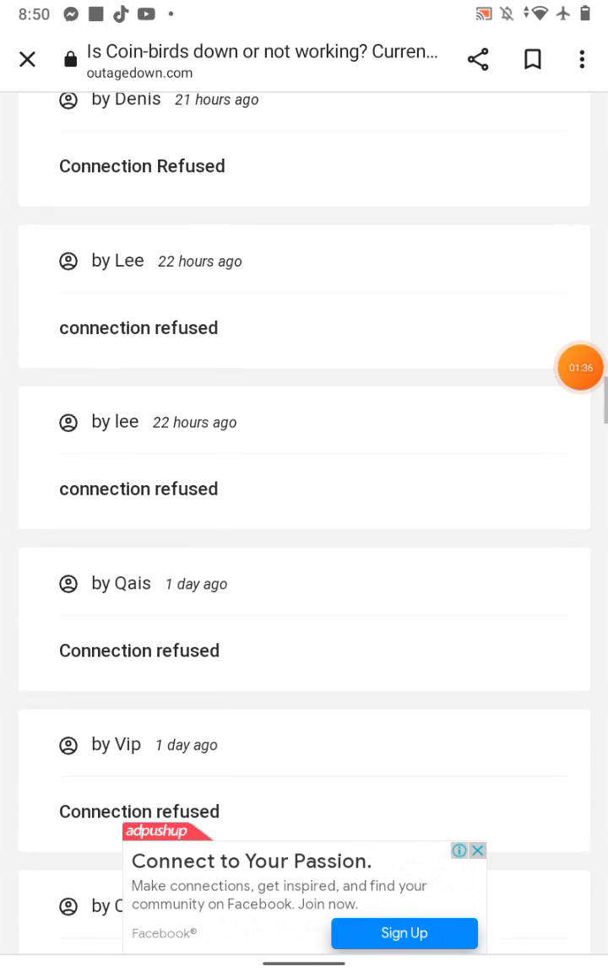
scroll(down, 3)
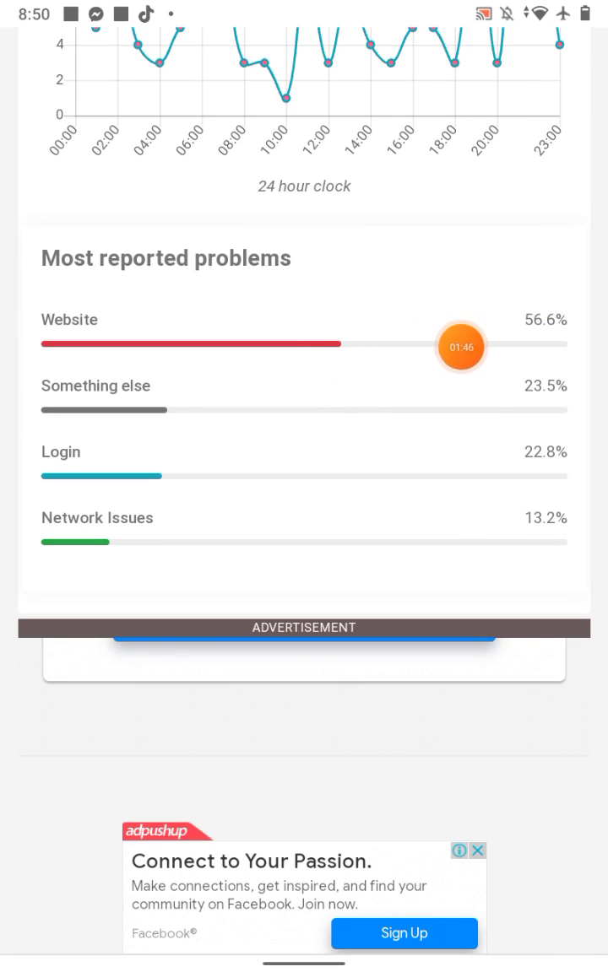
drag(460, 347, 263, 347)
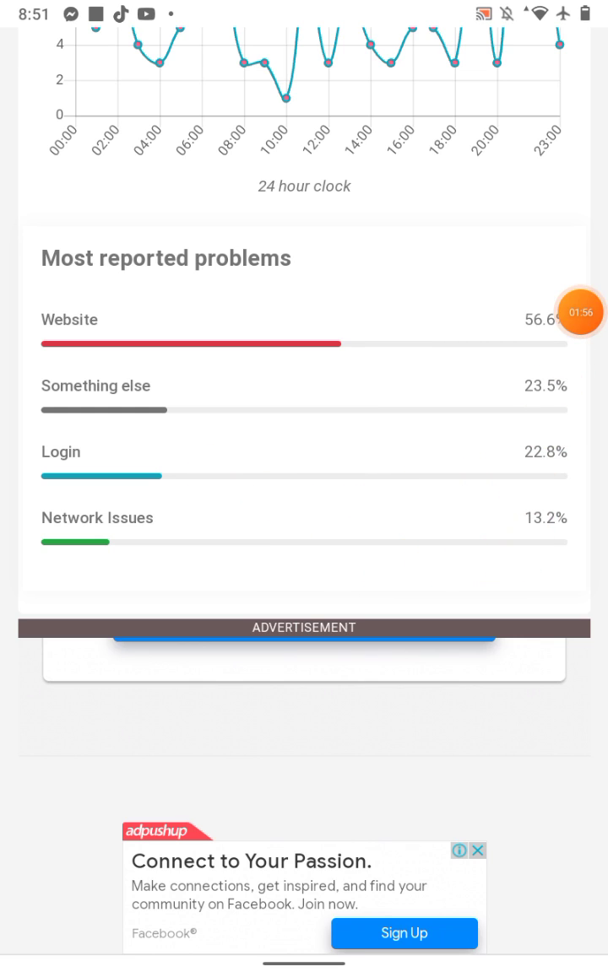
scroll(down, 3)
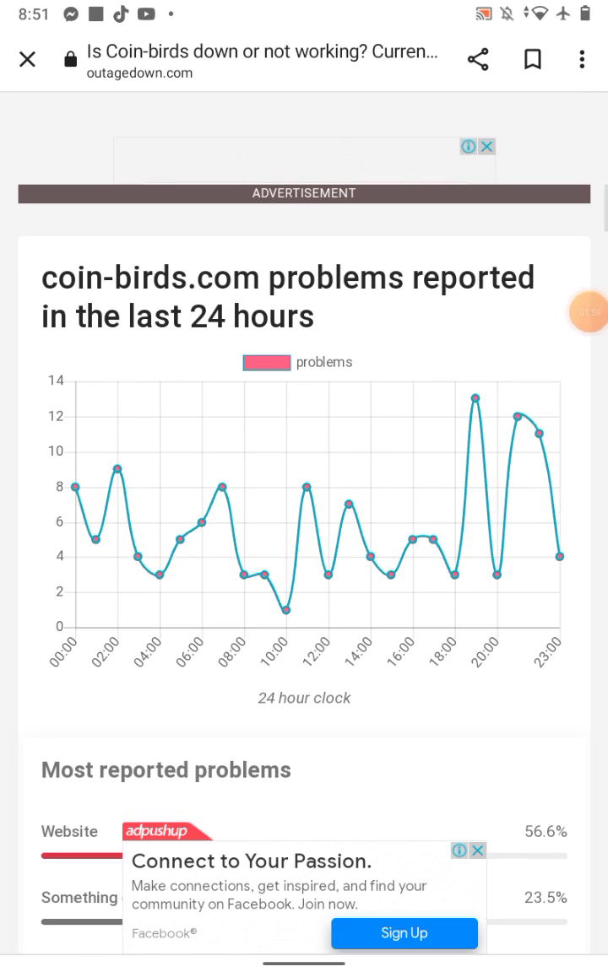